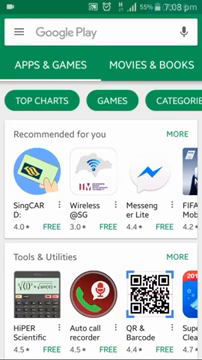
# Step: Search Google Play for 'ms word' and confirm Microsoft Word is already installed
pyautogui.click(100, 27)
pyautogui.write('ms word')
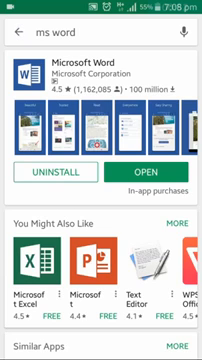
pyautogui.click(100, 30)
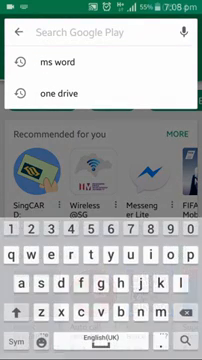
pyautogui.click(57, 97)
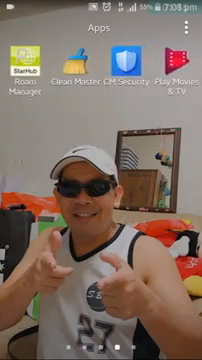
pyautogui.hscroll(-3)
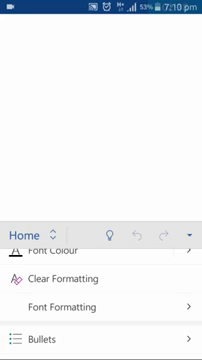
pyautogui.scroll(-3)
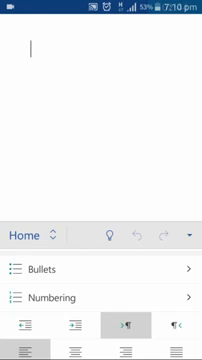
pyautogui.scroll(-3)
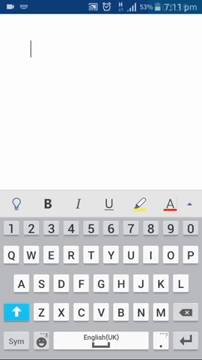
# Step: Finish typing AMAZING and choose Arial Black from the Home font list
pyautogui.write('AMAZ')
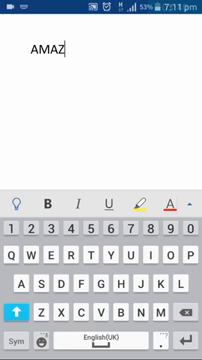
pyautogui.write('ING')
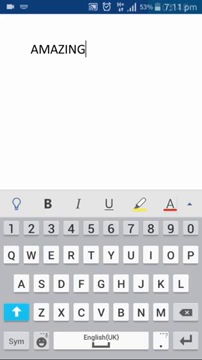
pyautogui.click(30, 48)
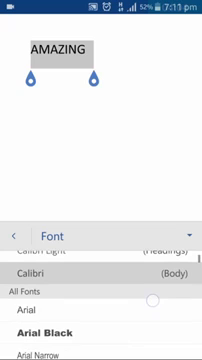
pyautogui.scroll(-3)
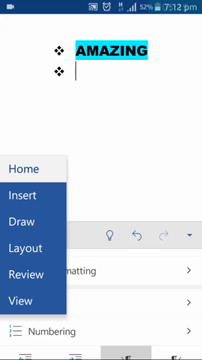
pyautogui.click(33, 248)
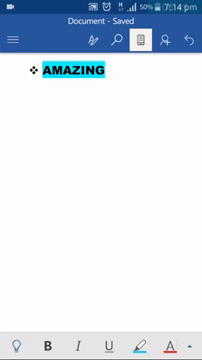
# Step: Start Save As to the Documents folder on This device
pyautogui.click(16, 38)
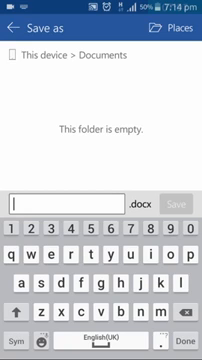
# Step: Name the file 'Amazing', save it, and return to Word's start screen
pyautogui.write('A')
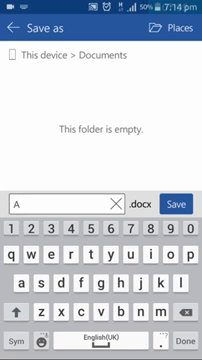
pyautogui.write('maz')
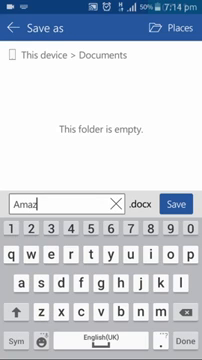
pyautogui.write('ing')
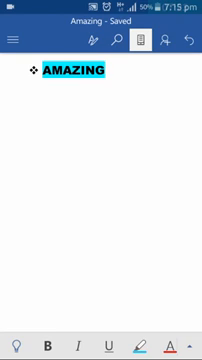
pyautogui.click(18, 38)
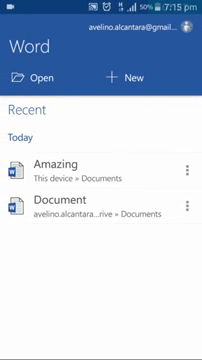